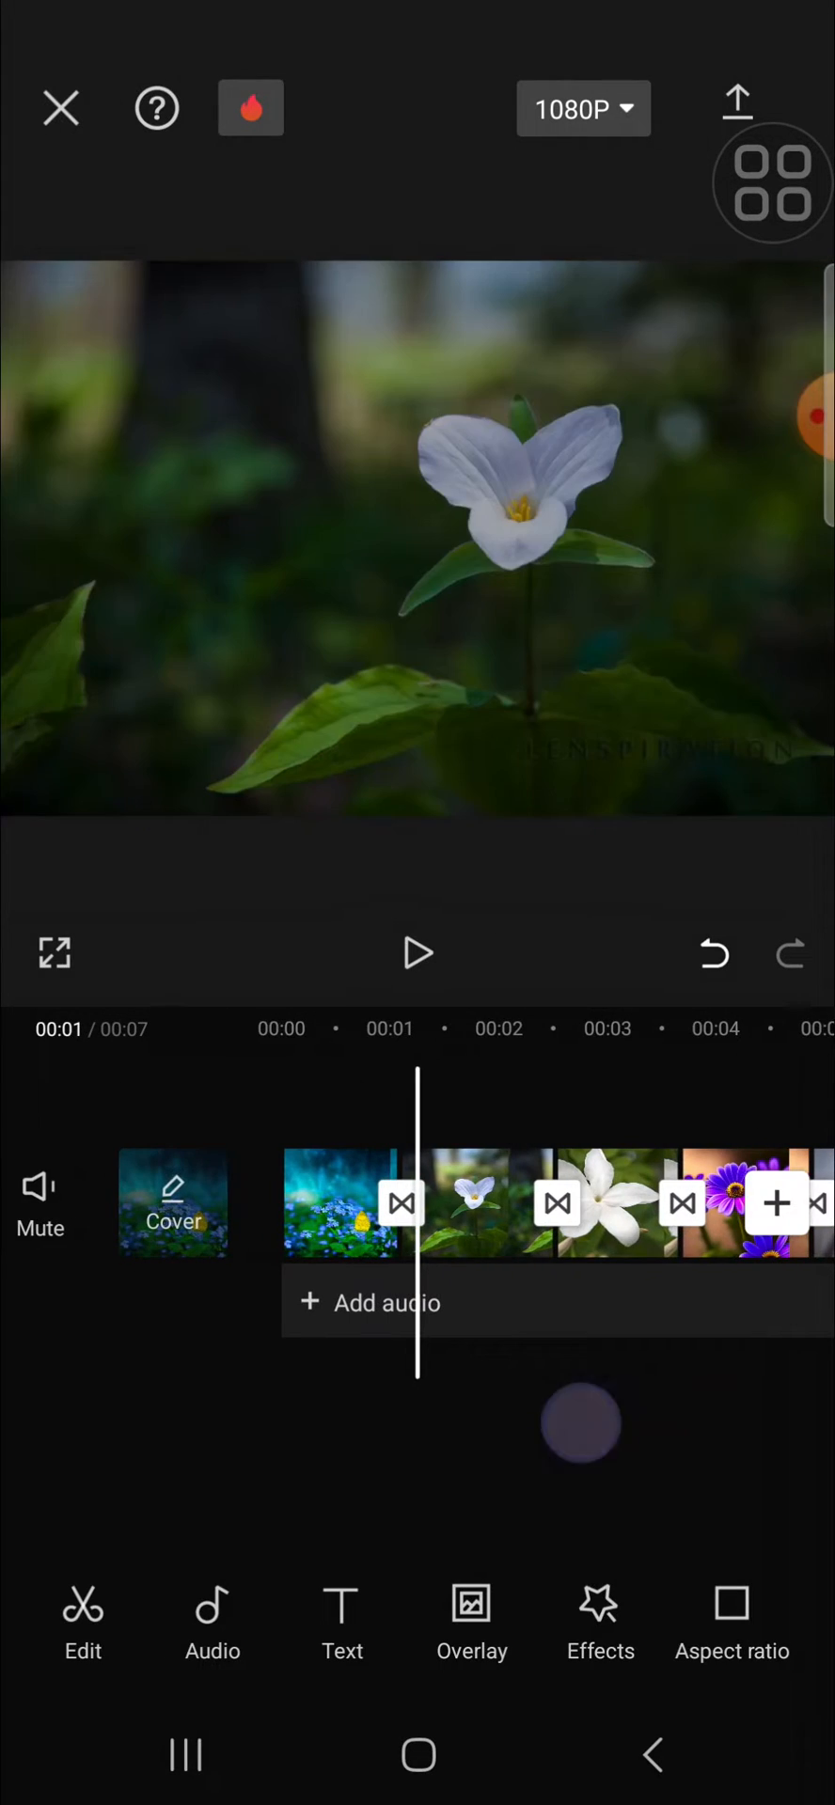
# Scroll the timeline left to open the transition picker at the first clip junction.
pyautogui.hscroll(-3)
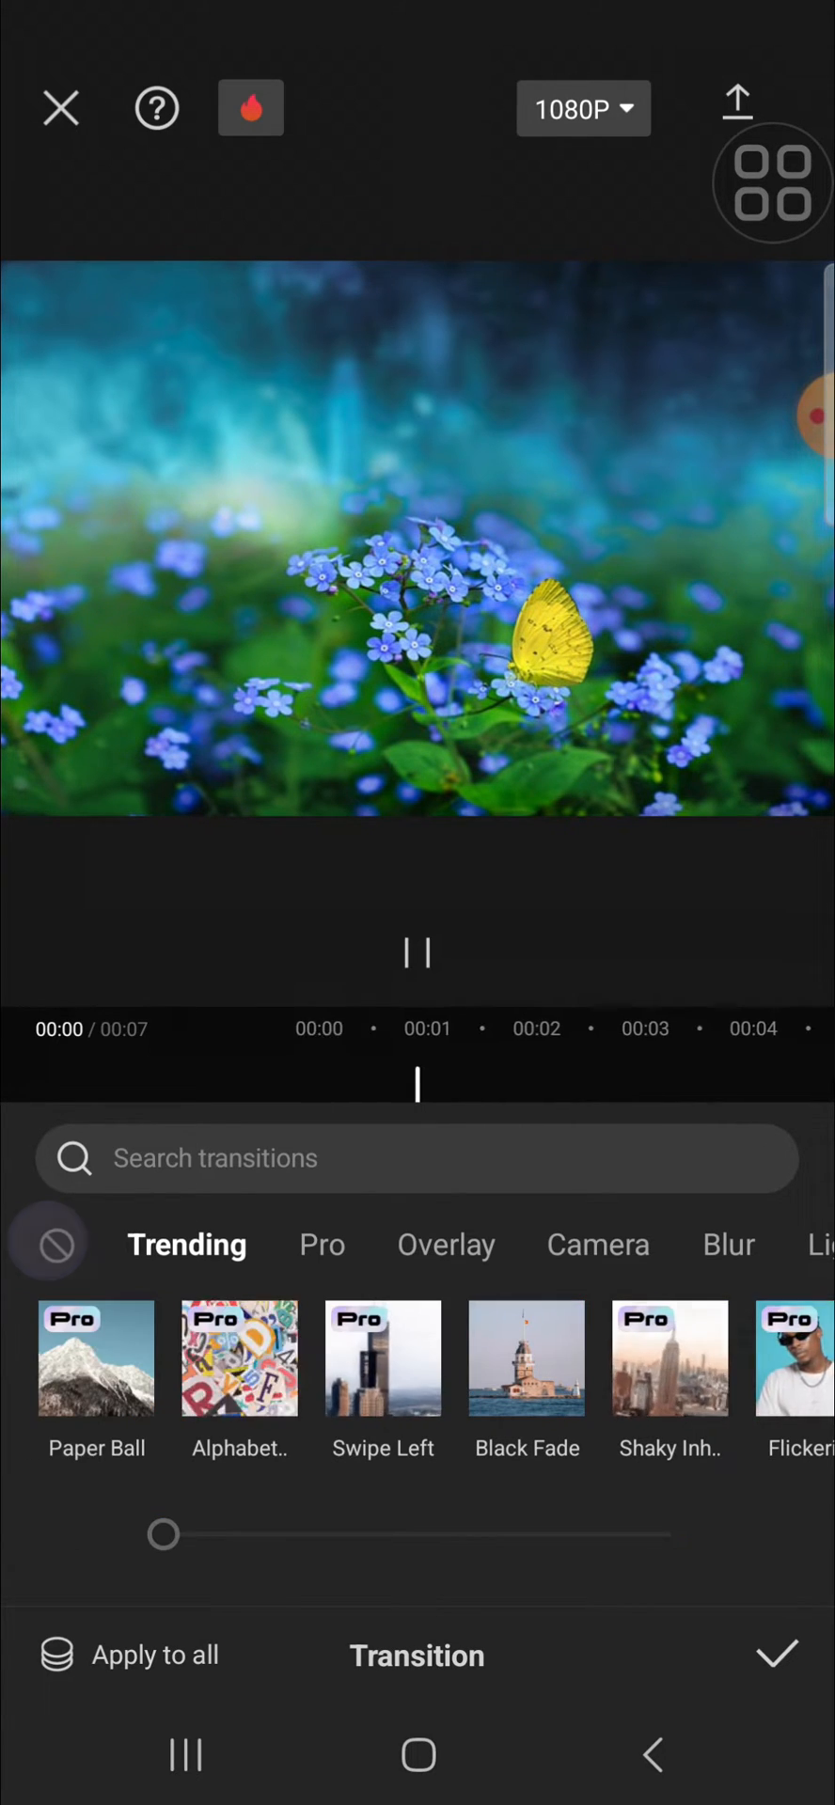
# Choose the 'none' transition for the first clip junction.
pyautogui.click(417, 952)
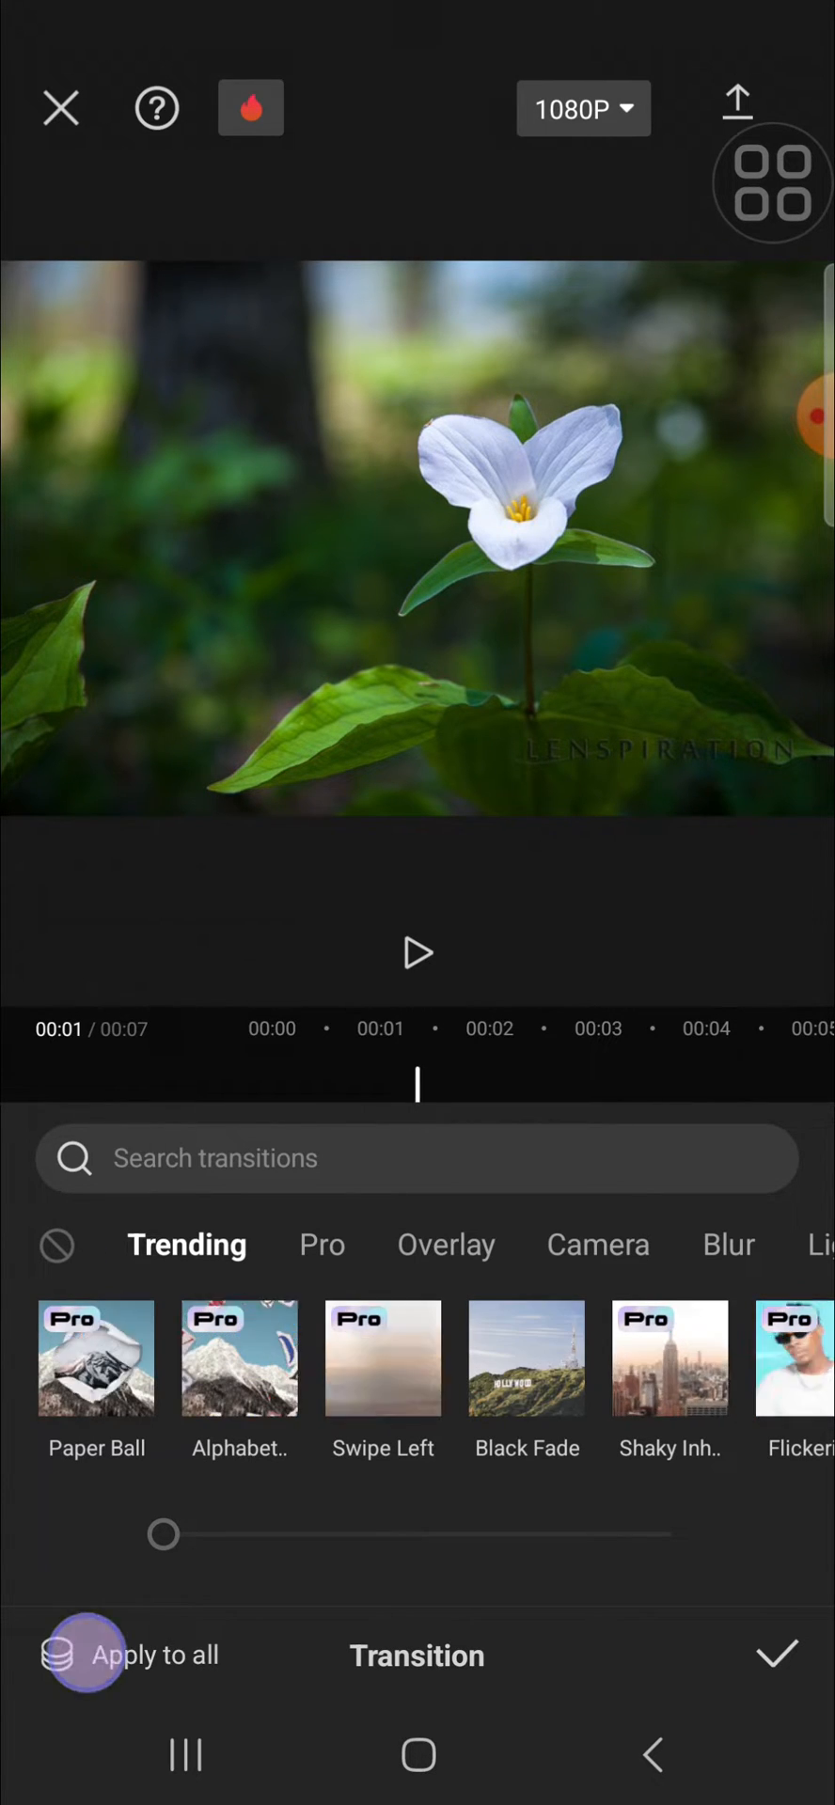
# Apply no transition to every junction and play back the slideshow.
pyautogui.click(84, 1654)
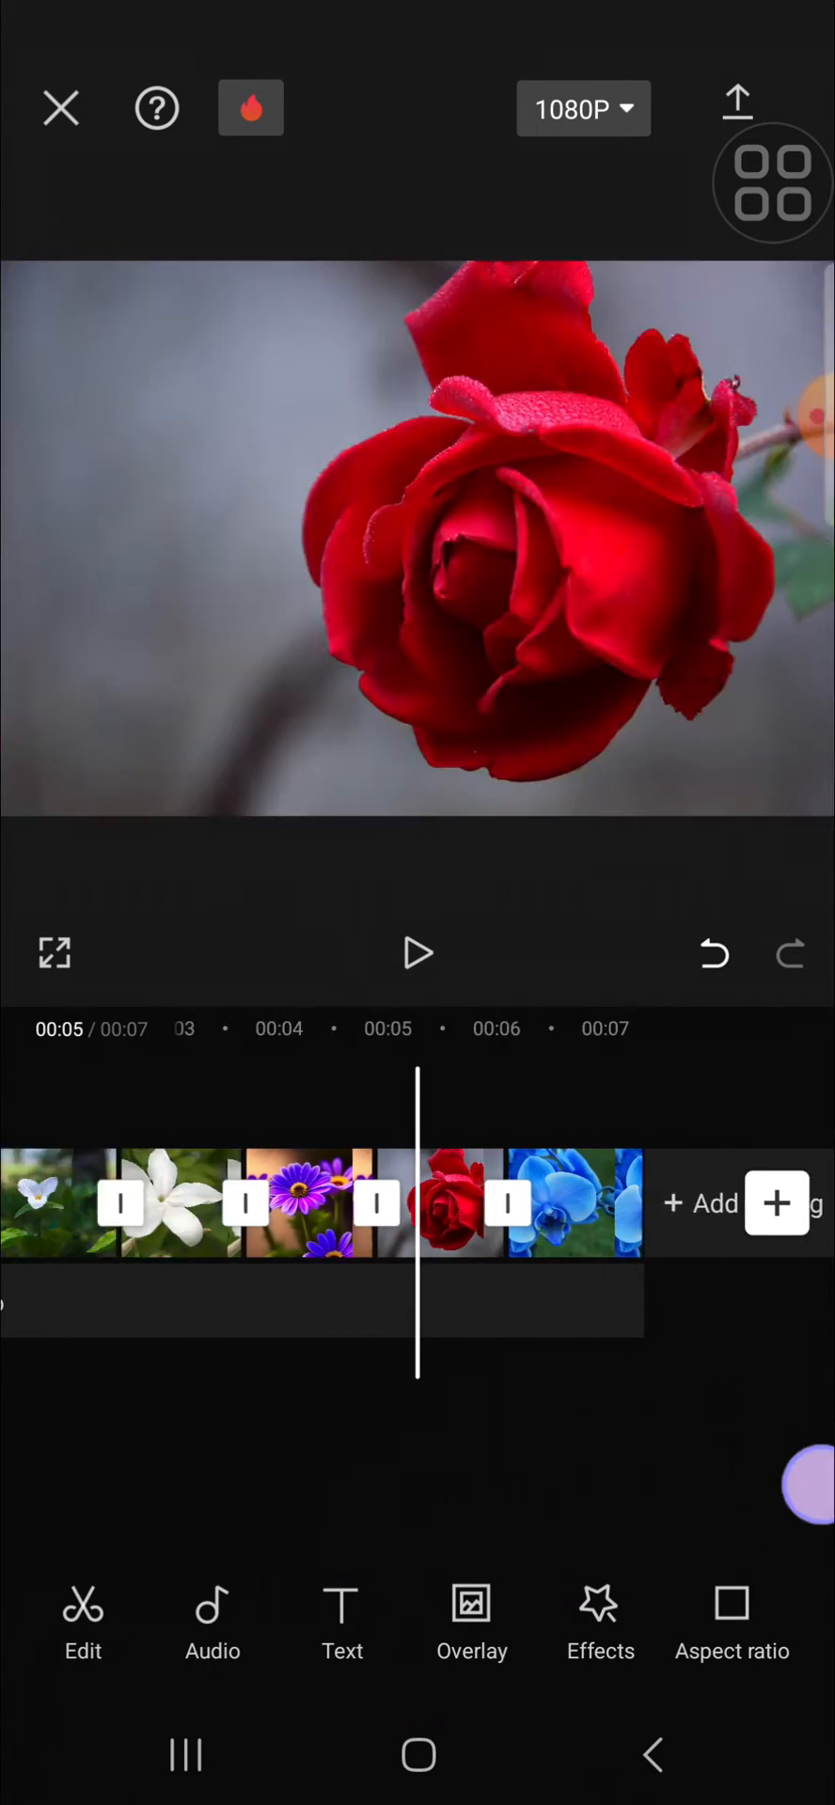
pyautogui.click(416, 952)
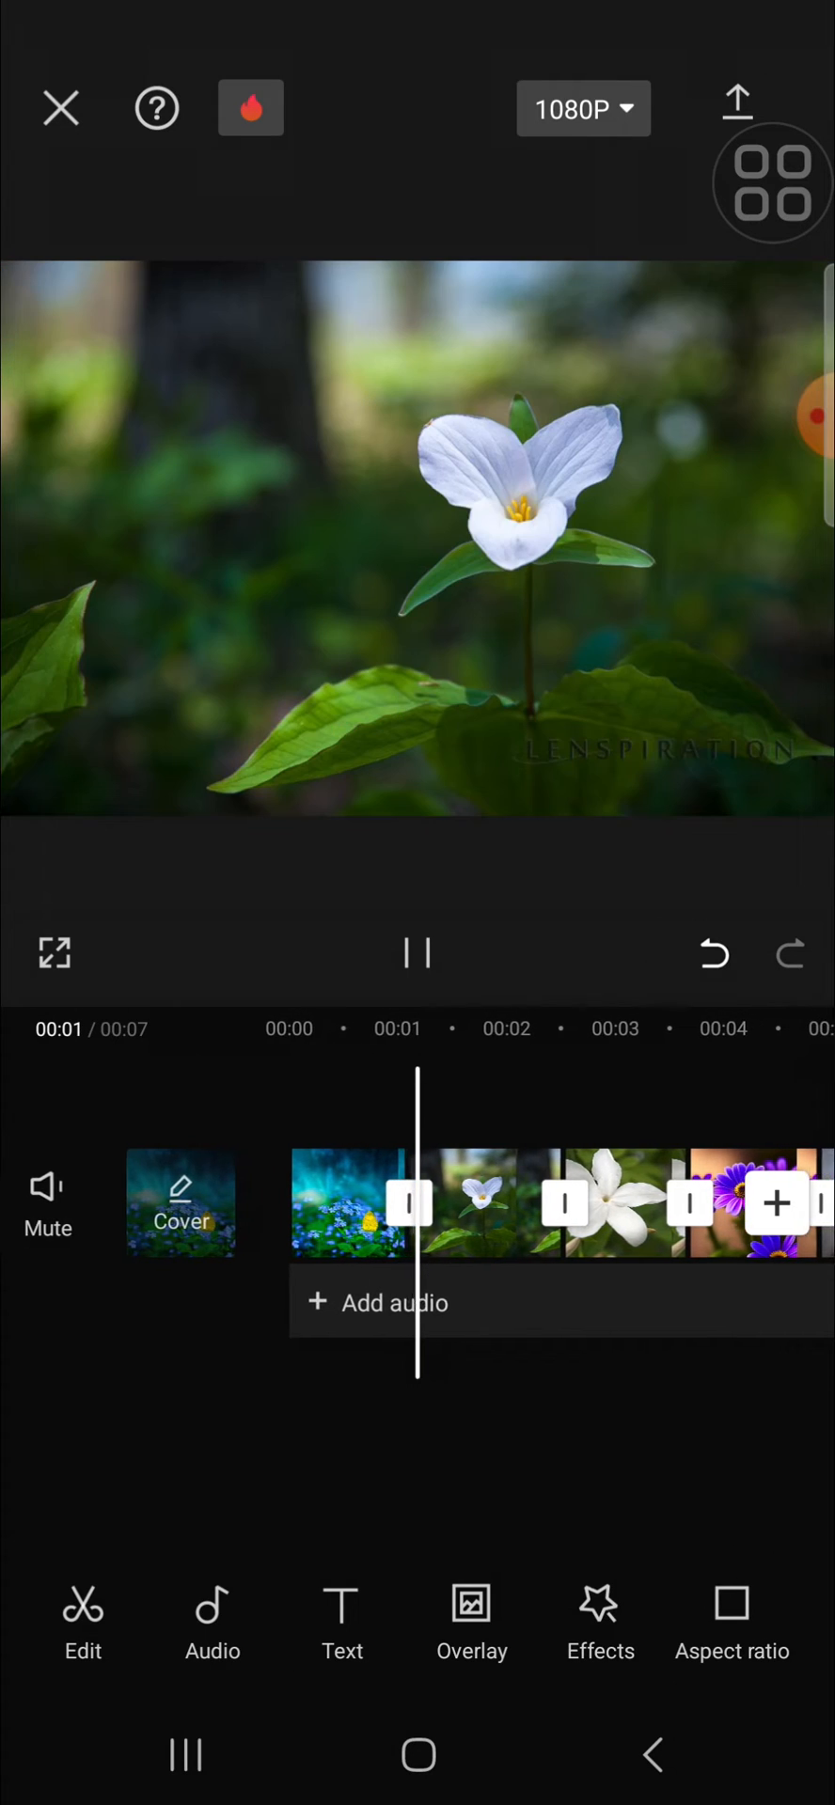